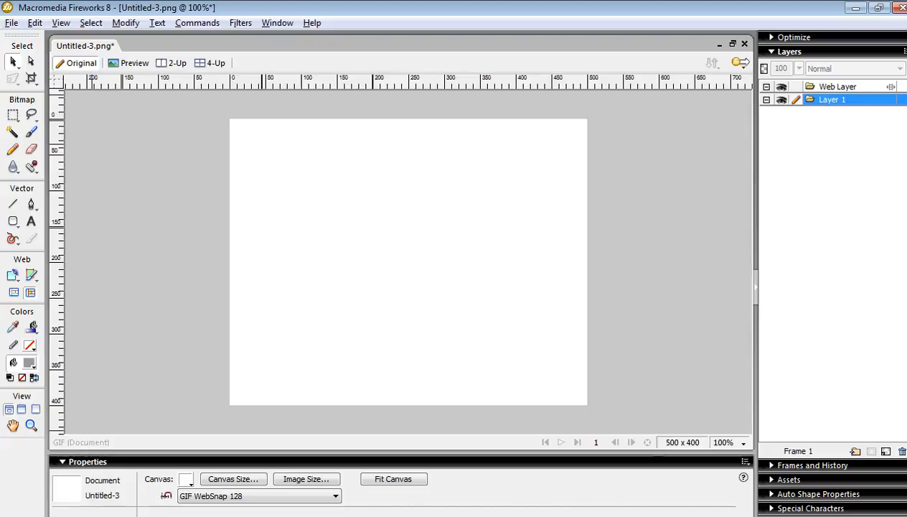
# Step: Keep the canvas at 500 by 400, then type a large gray N and reposition it
pyautogui.click(233, 478)
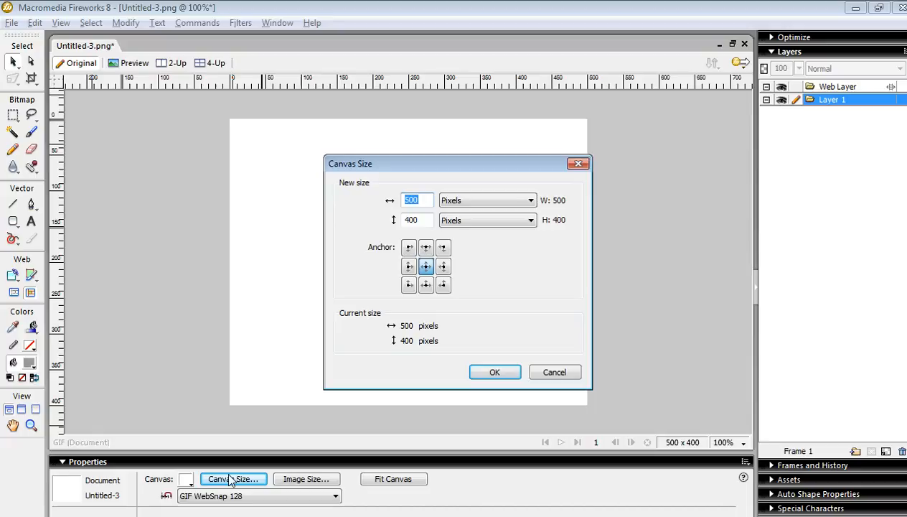
pyautogui.click(494, 372)
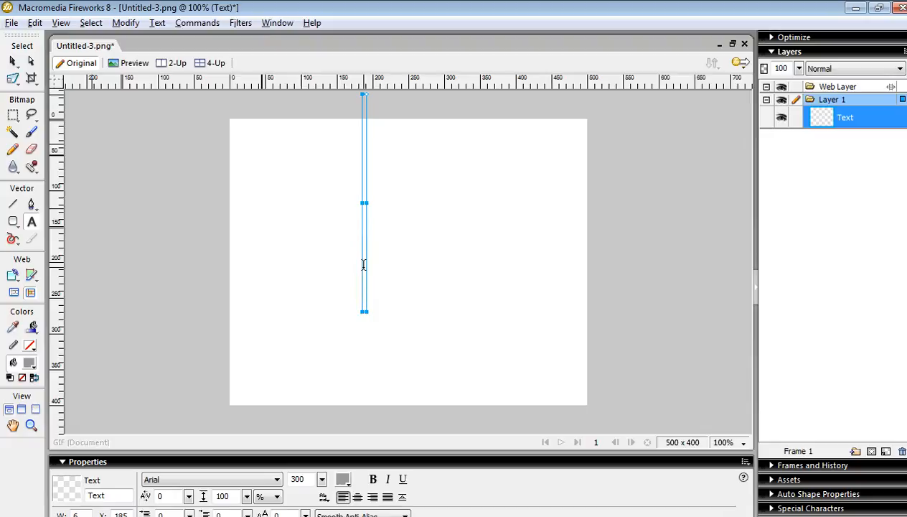
pyautogui.write('N')
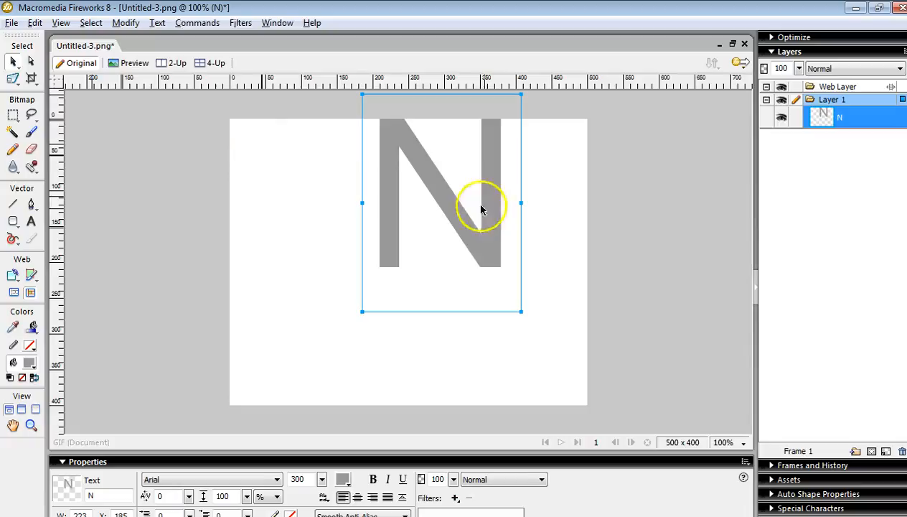
pyautogui.moveTo(481, 208); pyautogui.dragTo(400, 287)
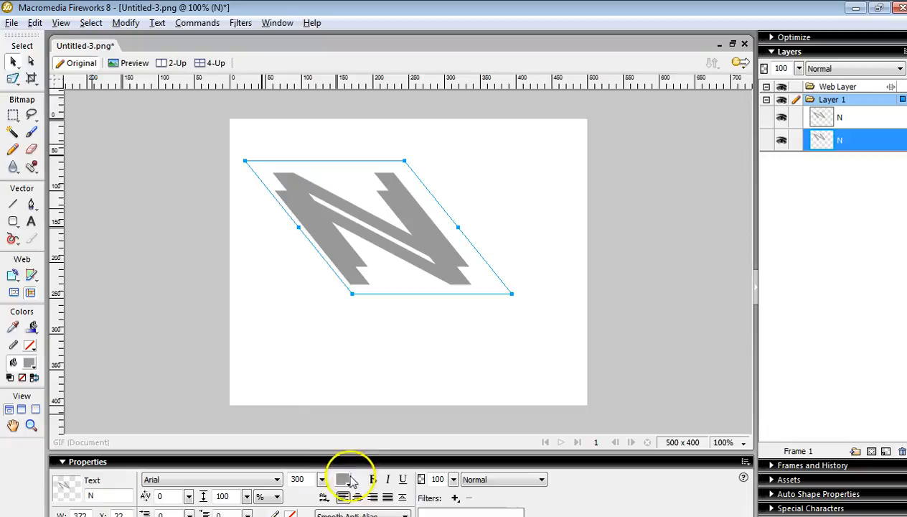
# Step: Make the skewed copy of the N black and open its context menu
pyautogui.click(342, 479)
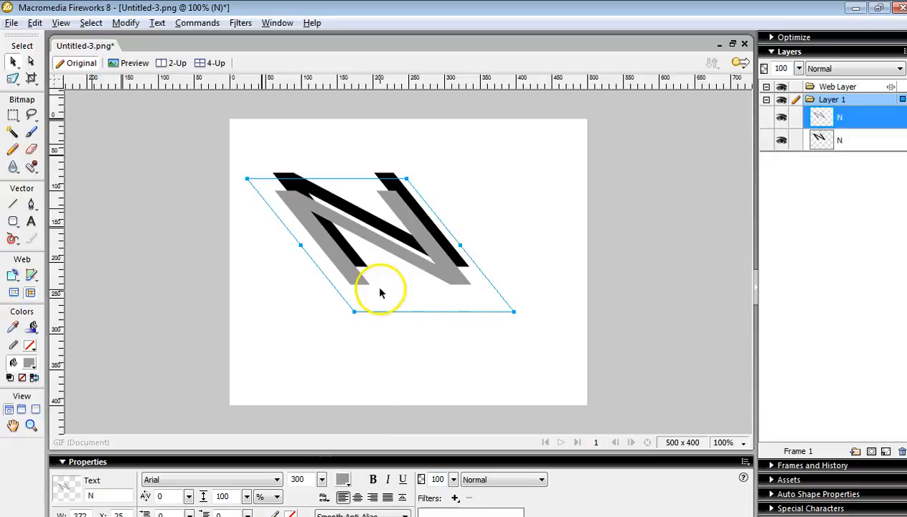
pyautogui.rightClick(380, 287)
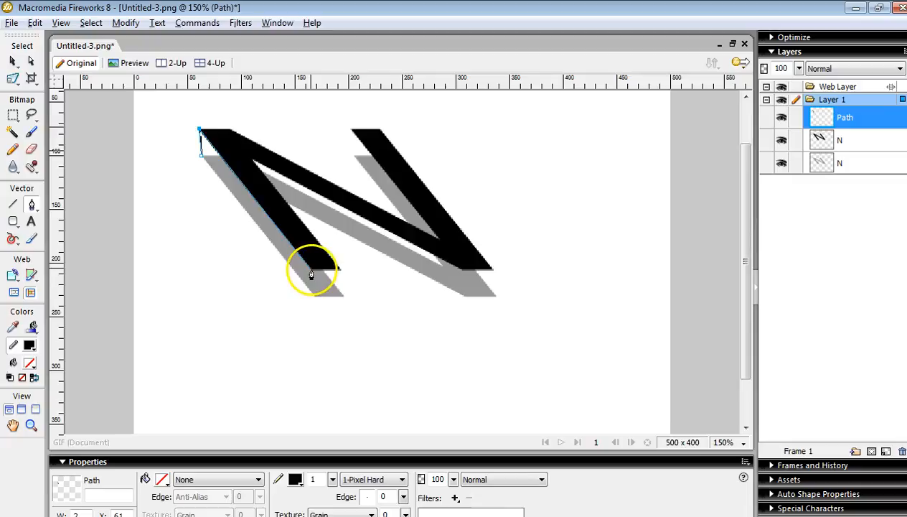
# Step: Trace gray side faces along the left stroke and beneath its foot
pyautogui.moveTo(313, 273); pyautogui.dragTo(202, 159)
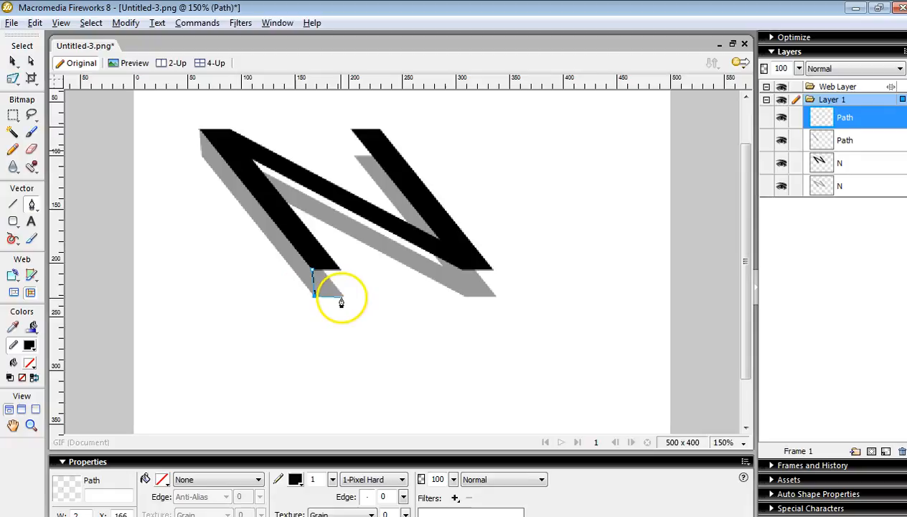
pyautogui.moveTo(341, 297); pyautogui.dragTo(312, 273)
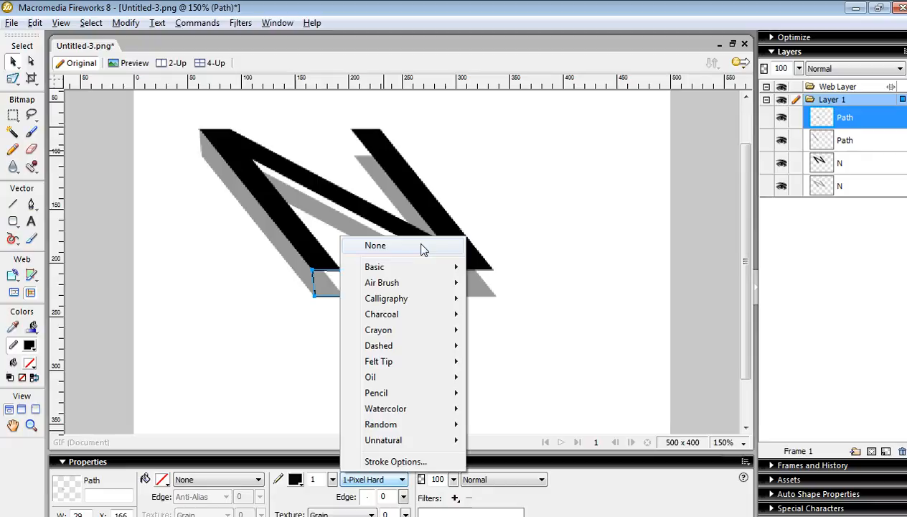
# Step: Set the foot face's stroke to None and choose its gray fill colour
pyautogui.click(376, 244)
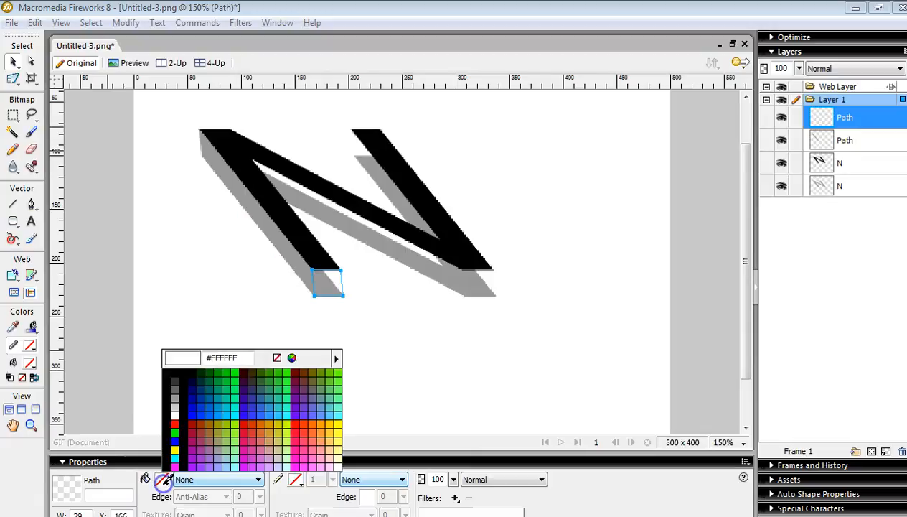
pyautogui.click(247, 332)
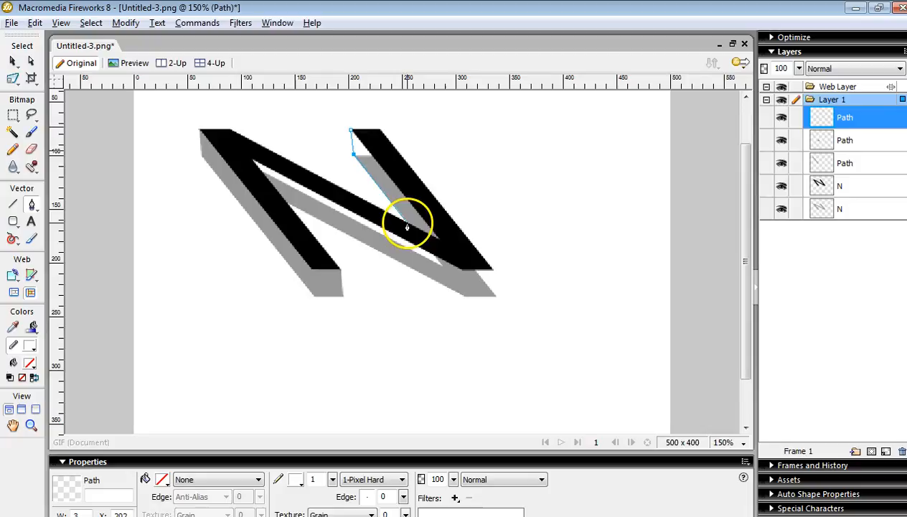
# Step: Draw the diagonal's underside and right stroke's bottom face, then adjust the end-face outline
pyautogui.moveTo(409, 226); pyautogui.dragTo(372, 120)
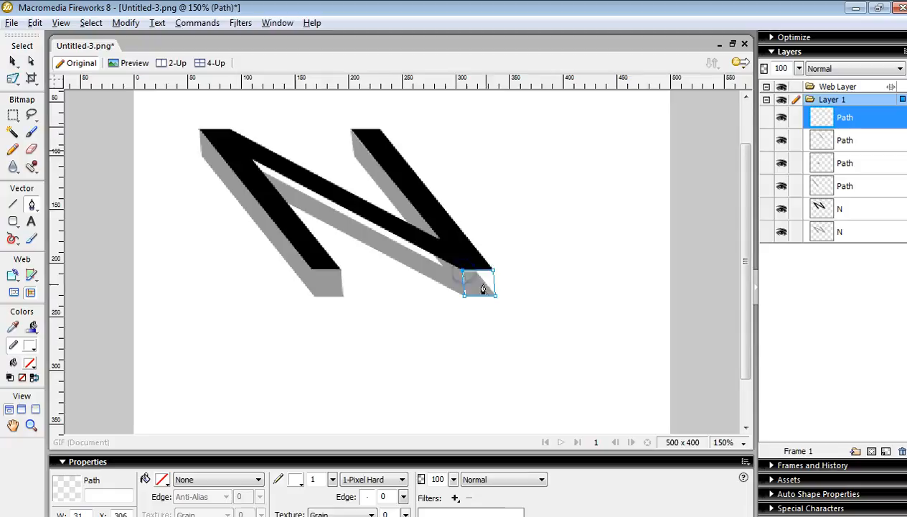
pyautogui.click(161, 479)
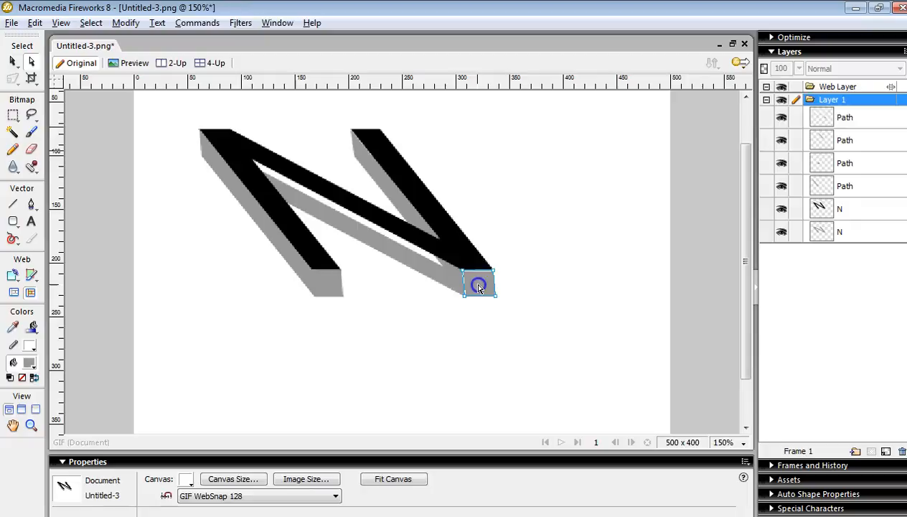
pyautogui.click(478, 284)
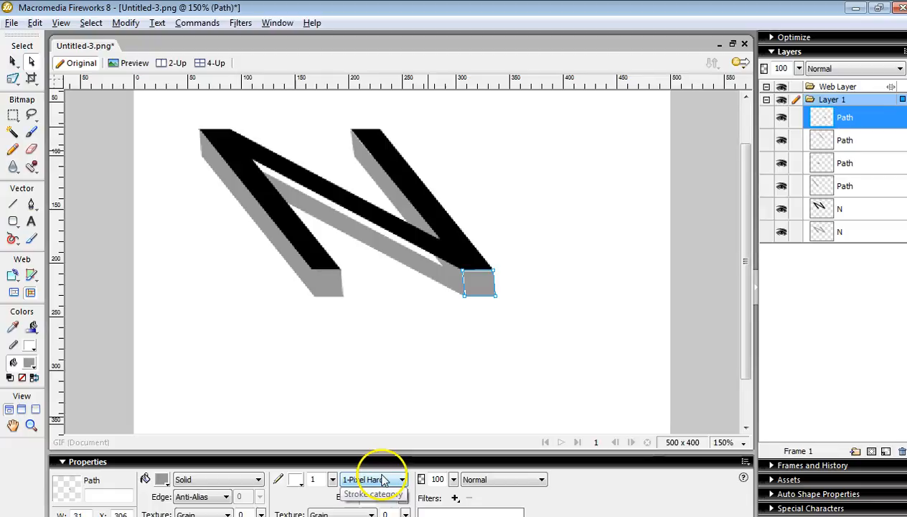
pyautogui.click(371, 493)
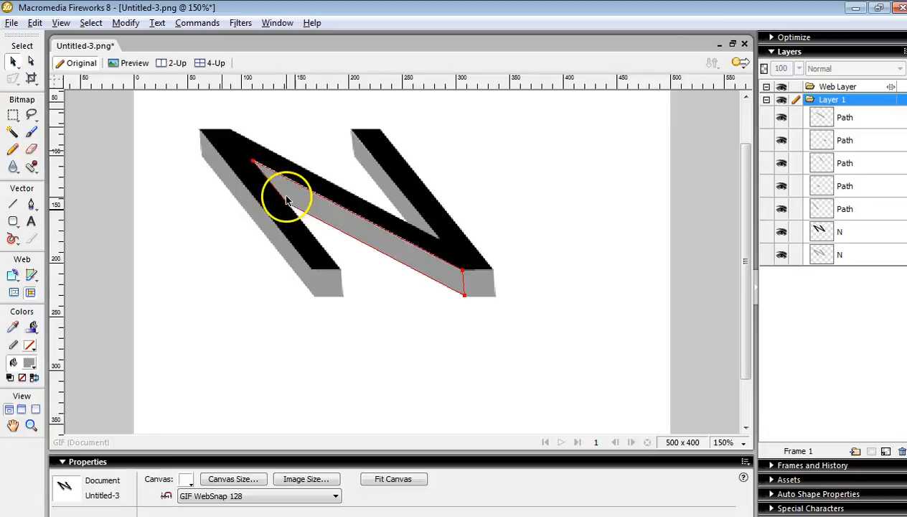
# Step: Select the inner diagonal side path beneath the black front face
pyautogui.click(287, 197)
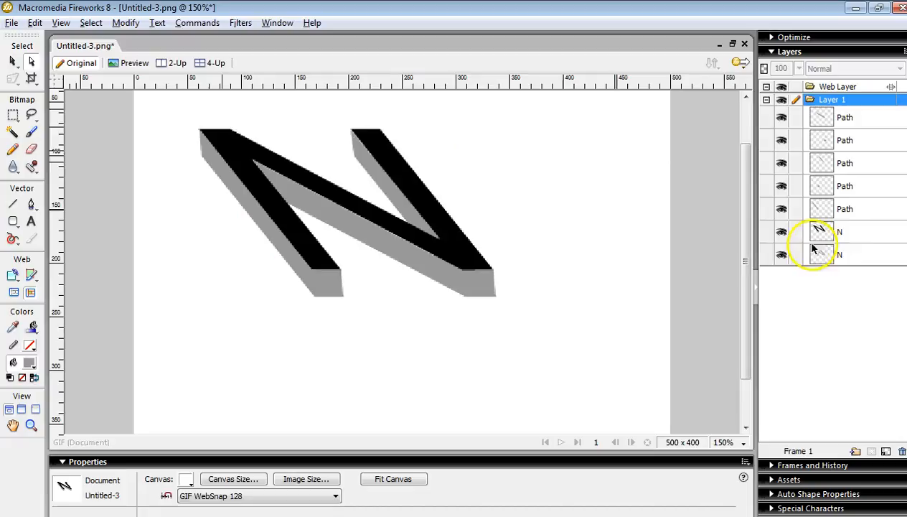
# Step: Fill the front N object with a silver linear gradient
pyautogui.click(839, 231)
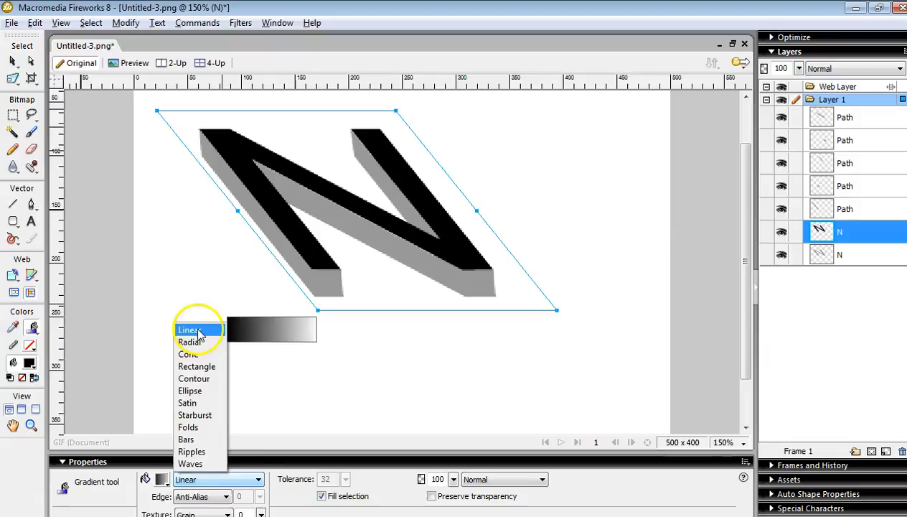
pyautogui.click(190, 329)
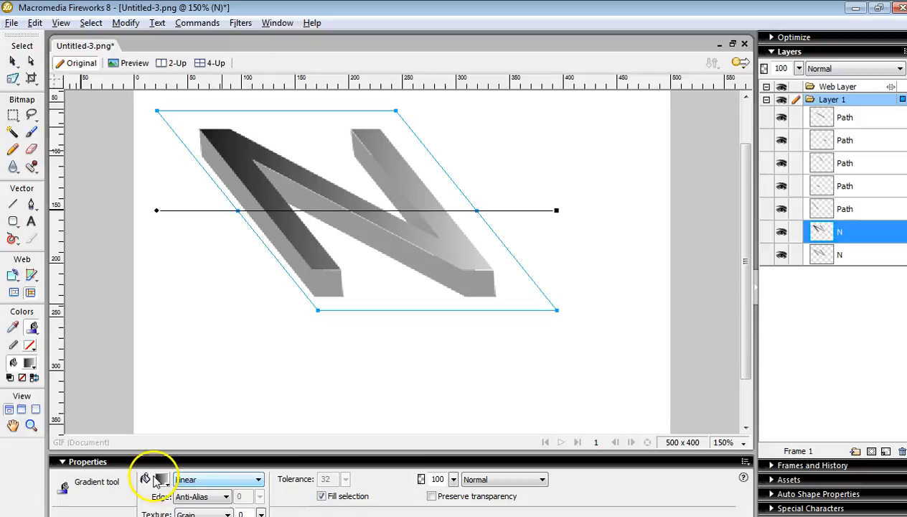
pyautogui.click(161, 479)
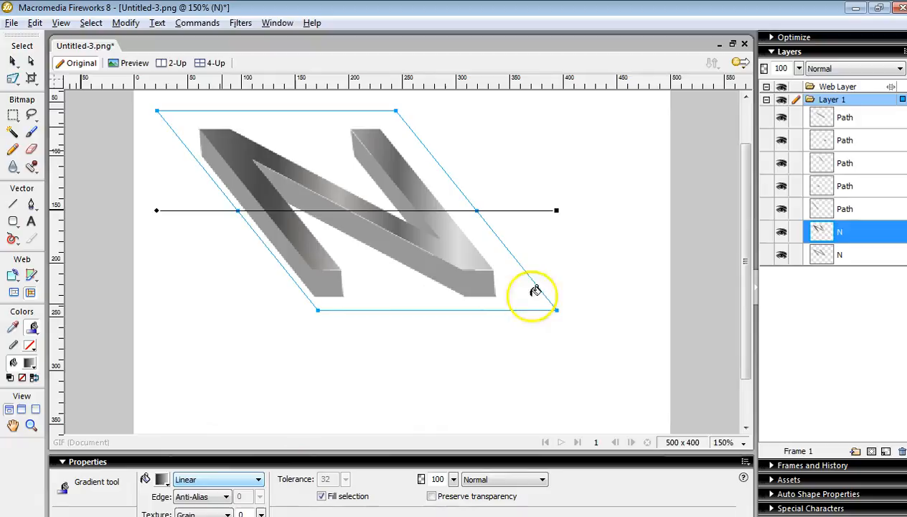
pyautogui.click(844, 253)
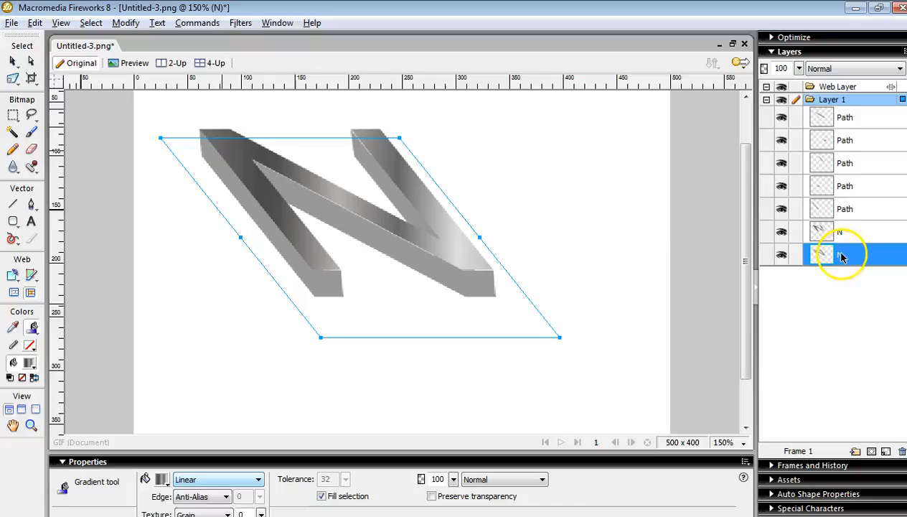
# Step: Apply a drop shadow to the back N copy and deselect to view the letter
pyautogui.click(839, 255)
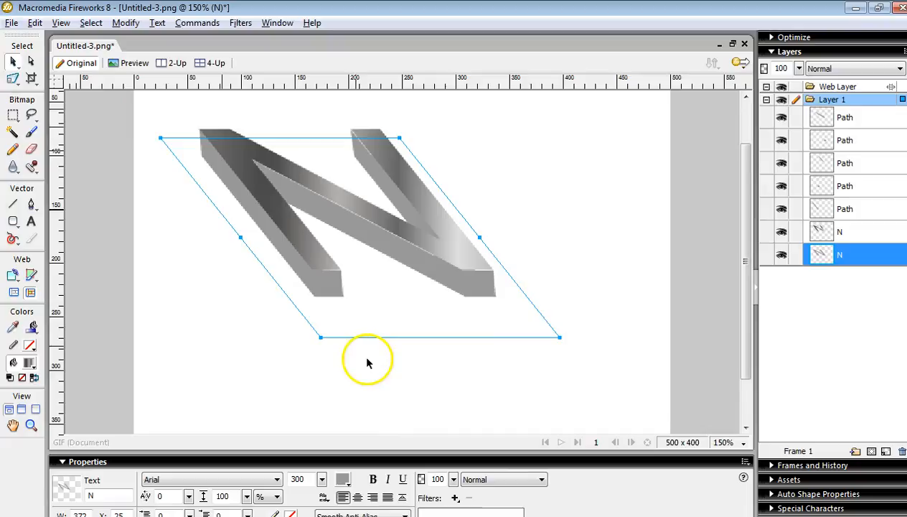
pyautogui.click(456, 497)
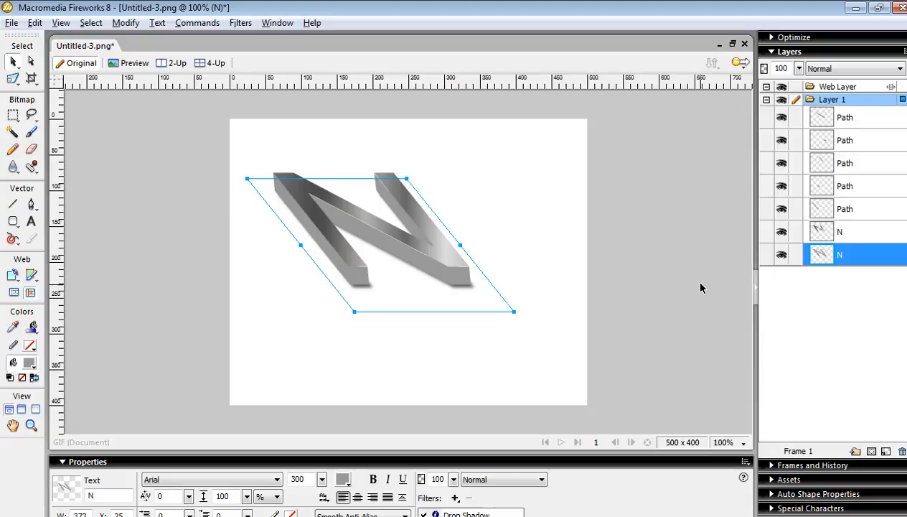
pyautogui.click(563, 276)
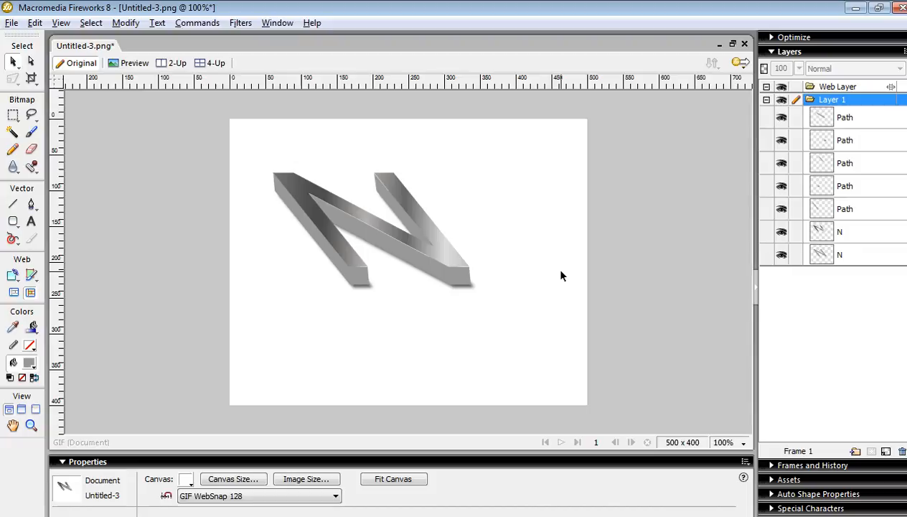